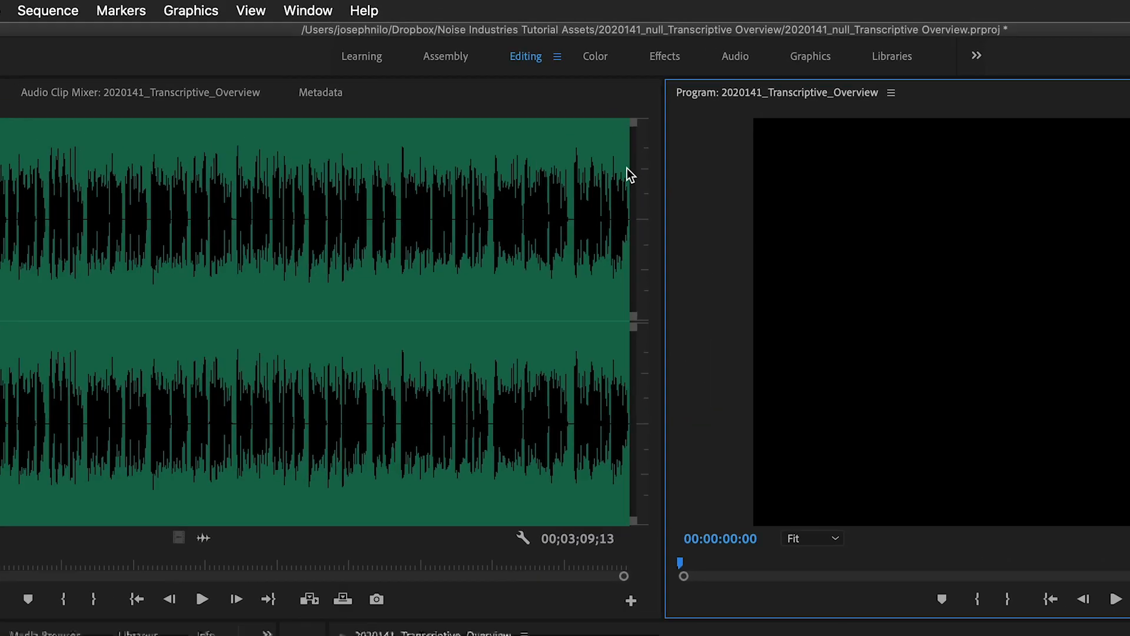
Launch Transcriptive from Window > Extensions and toggle Clip Mode off and back on
{"action": "left_click", "coordinate": [308, 11]}
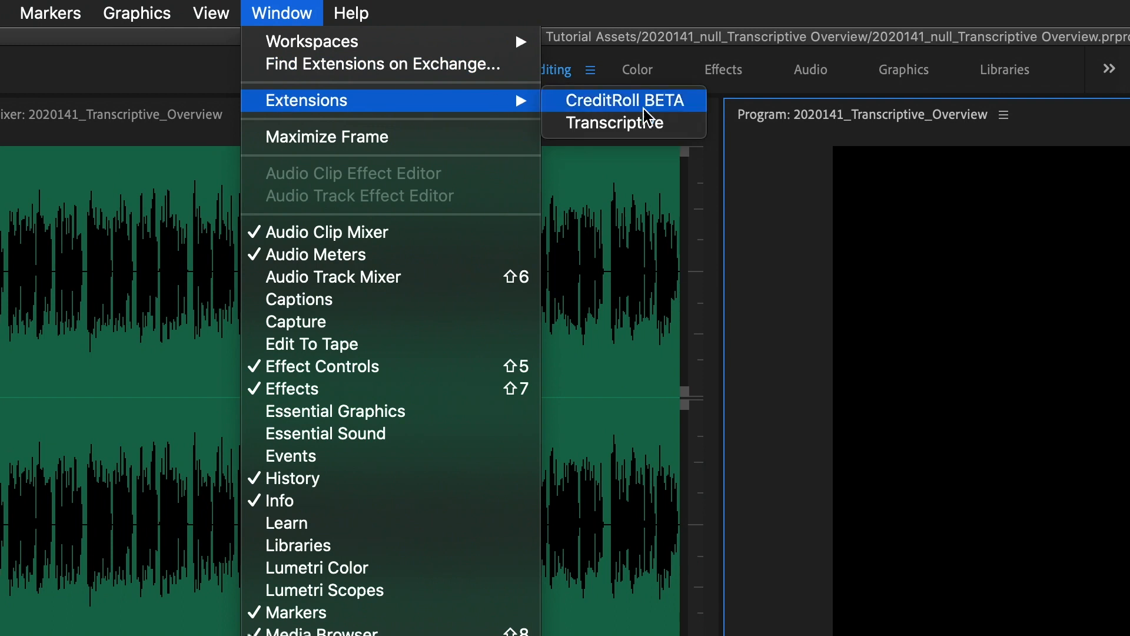
{"action": "left_click", "coordinate": [614, 123]}
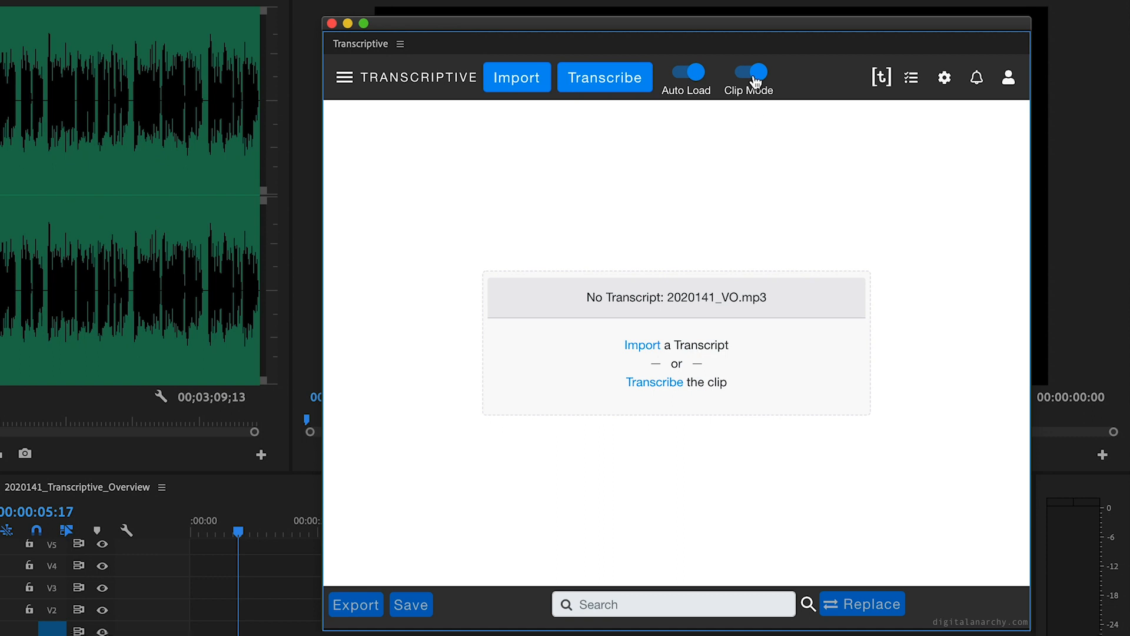
{"action": "left_click", "coordinate": [747, 74]}
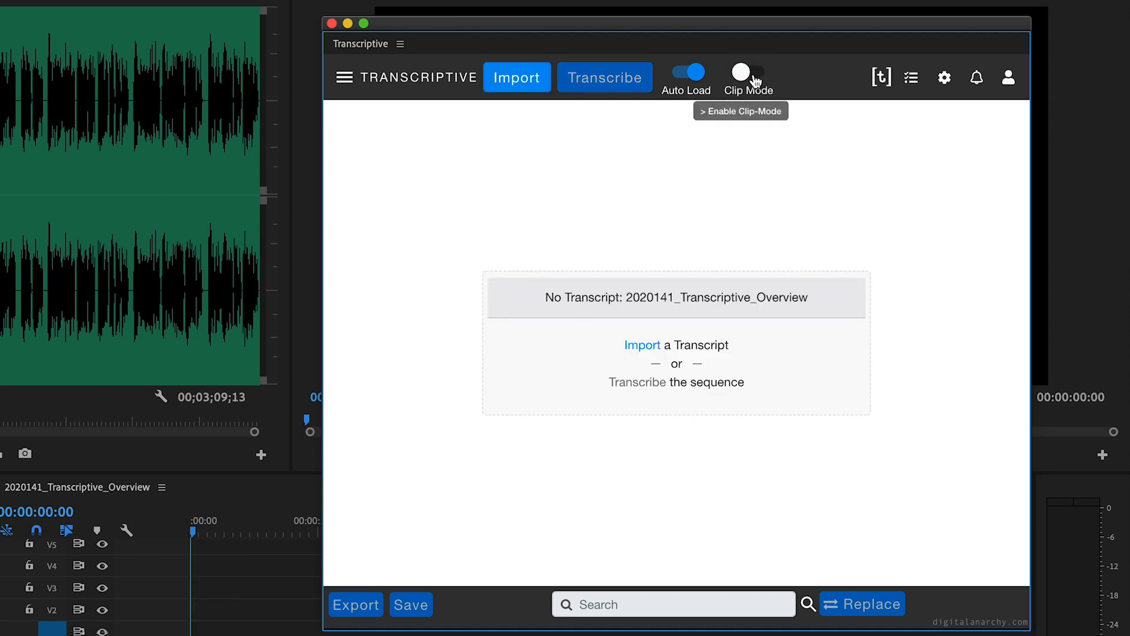
{"action": "left_click", "coordinate": [740, 73]}
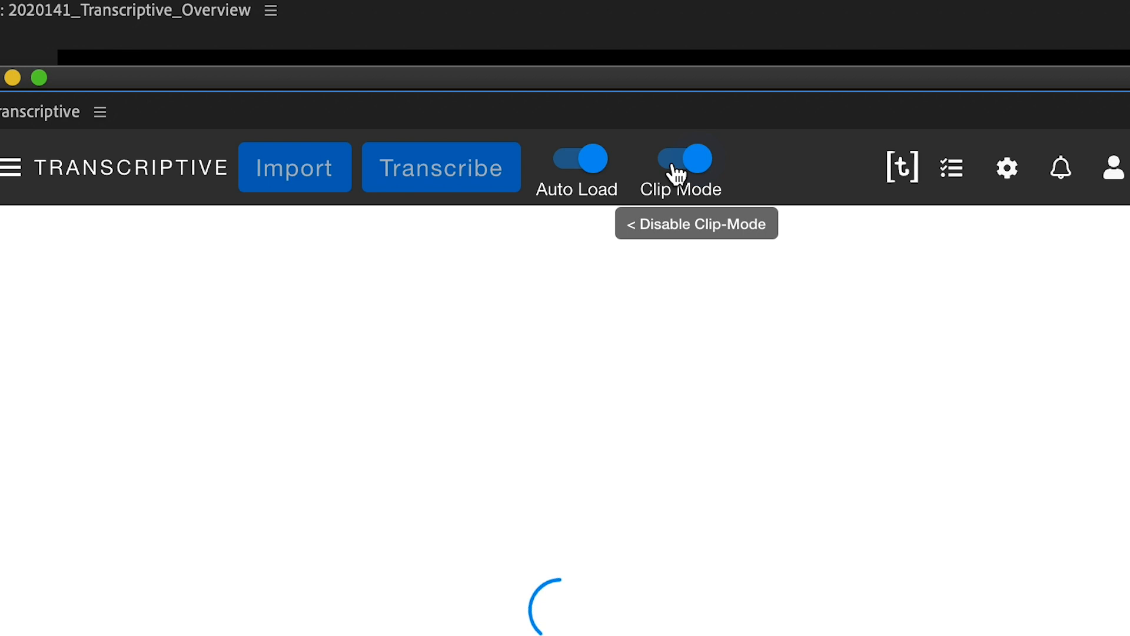
{"action": "left_click", "coordinate": [681, 155]}
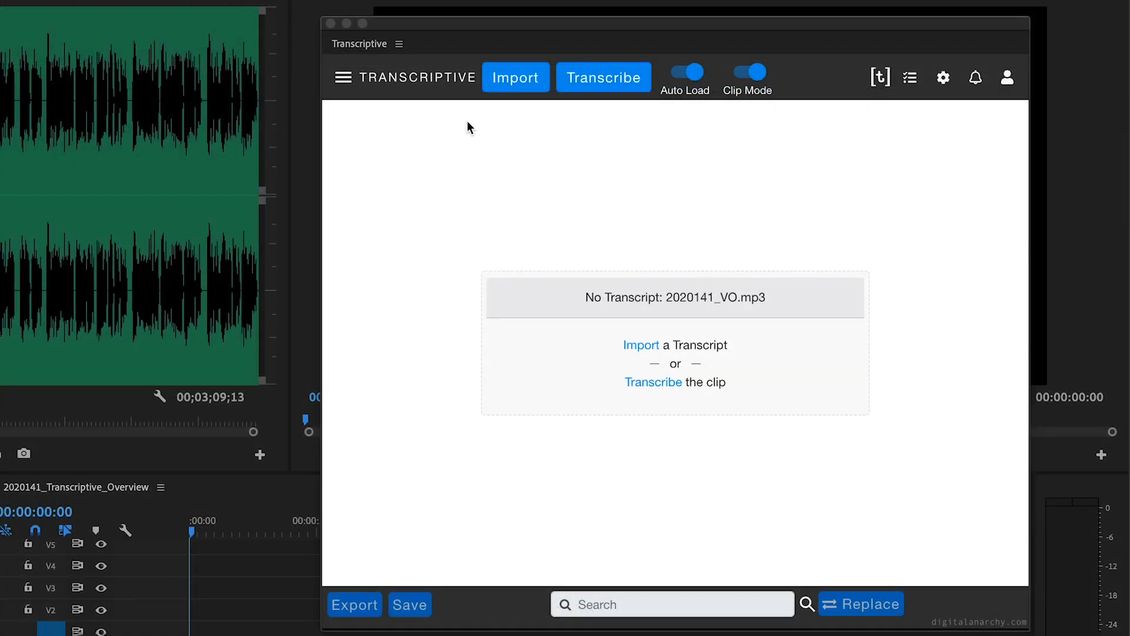
{"action": "left_click", "coordinate": [342, 78]}
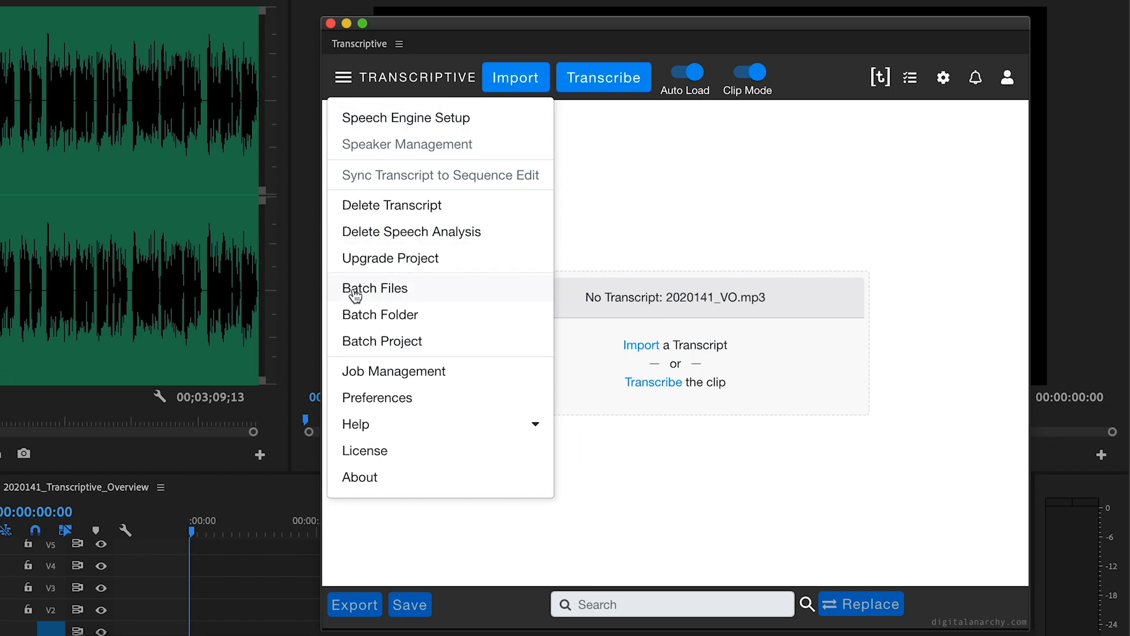
{"action": "mouse_move", "coordinate": [399, 350]}
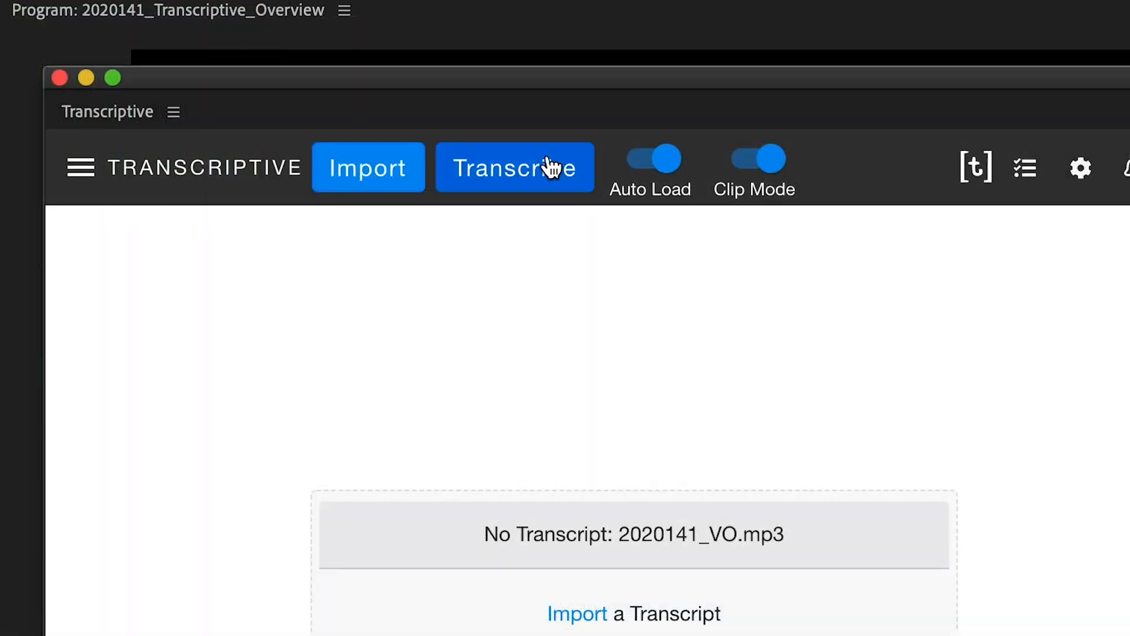
Start transcribing the clip with Transcriptive AI in English, adding glossary terms 'Fx' and 'Transcriptive'
{"action": "left_click", "coordinate": [514, 167]}
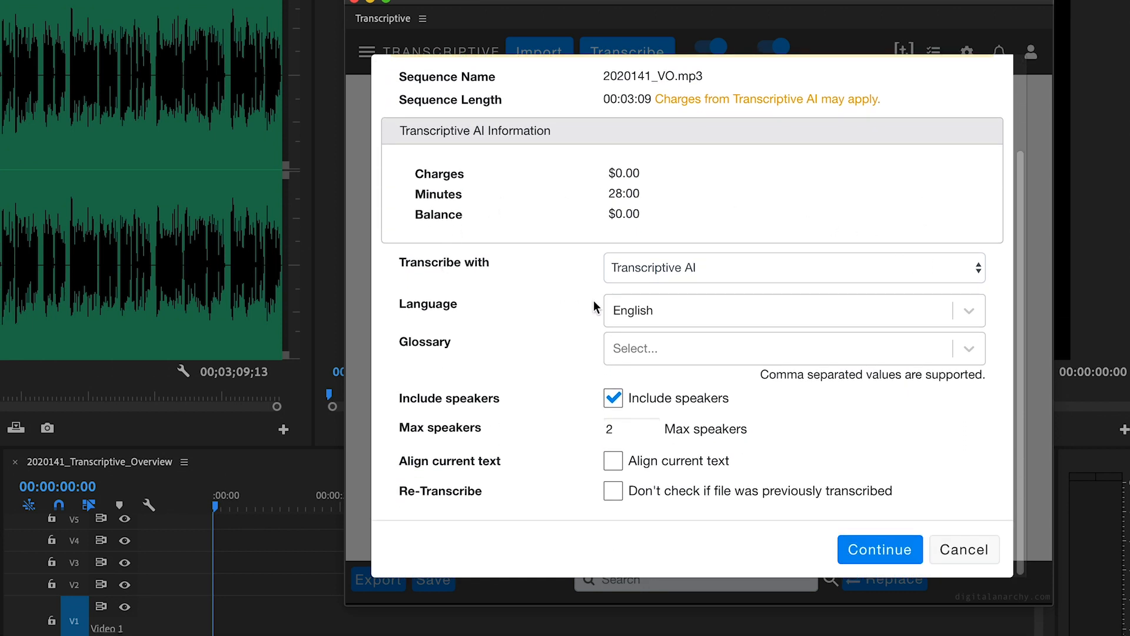
{"action": "mouse_move", "coordinate": [564, 275]}
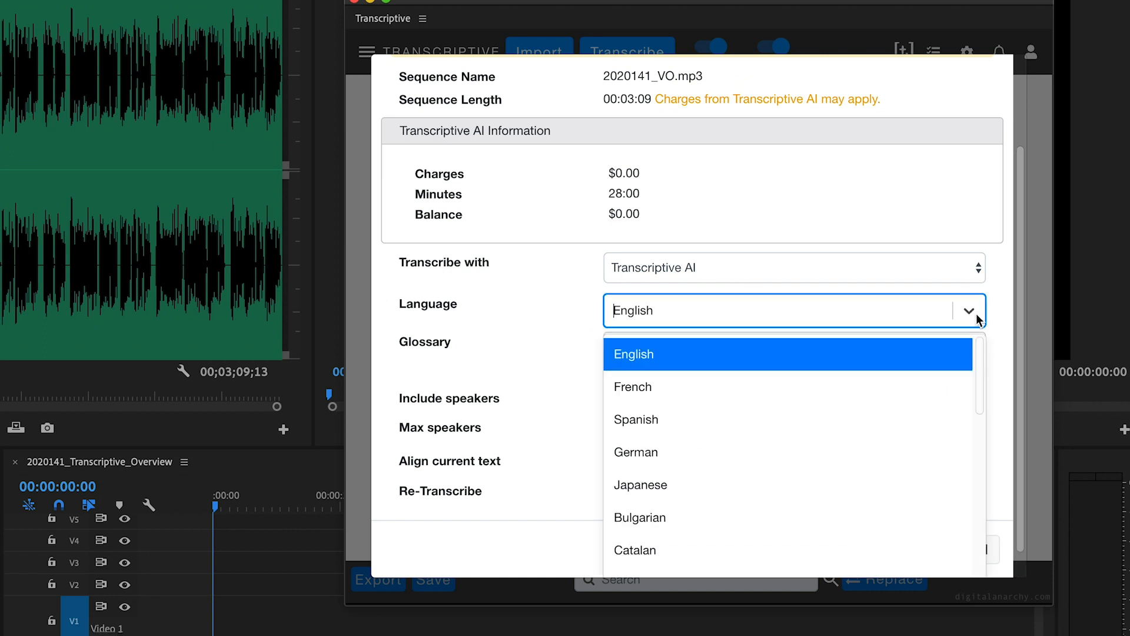
{"action": "type", "text": "FxFactory,"}
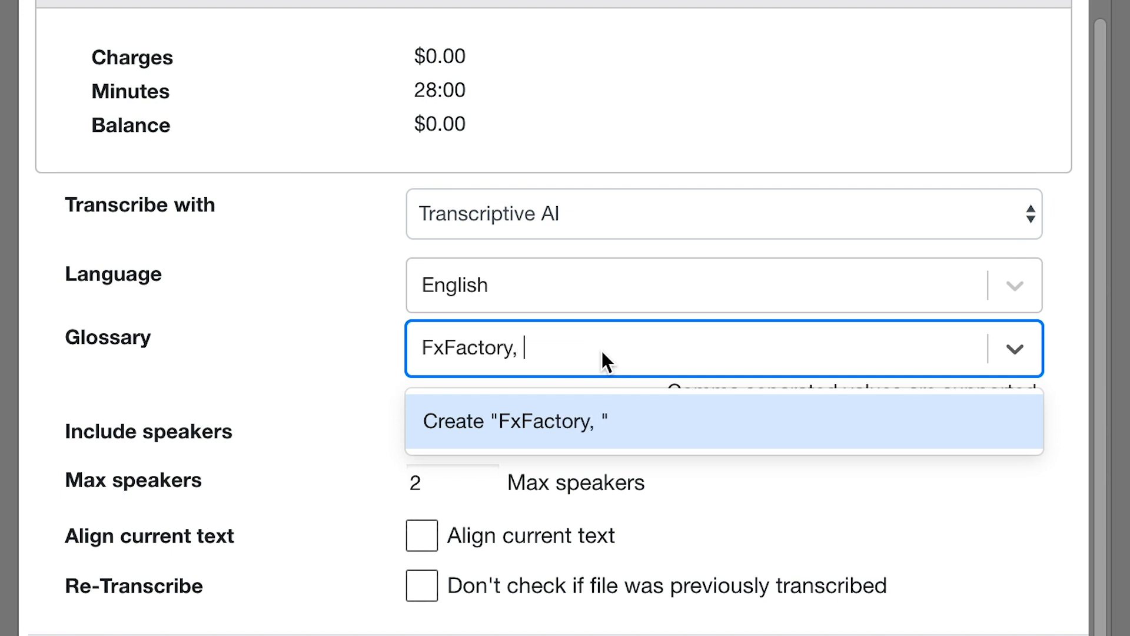
{"action": "type", "text": "Transcriptiv"}
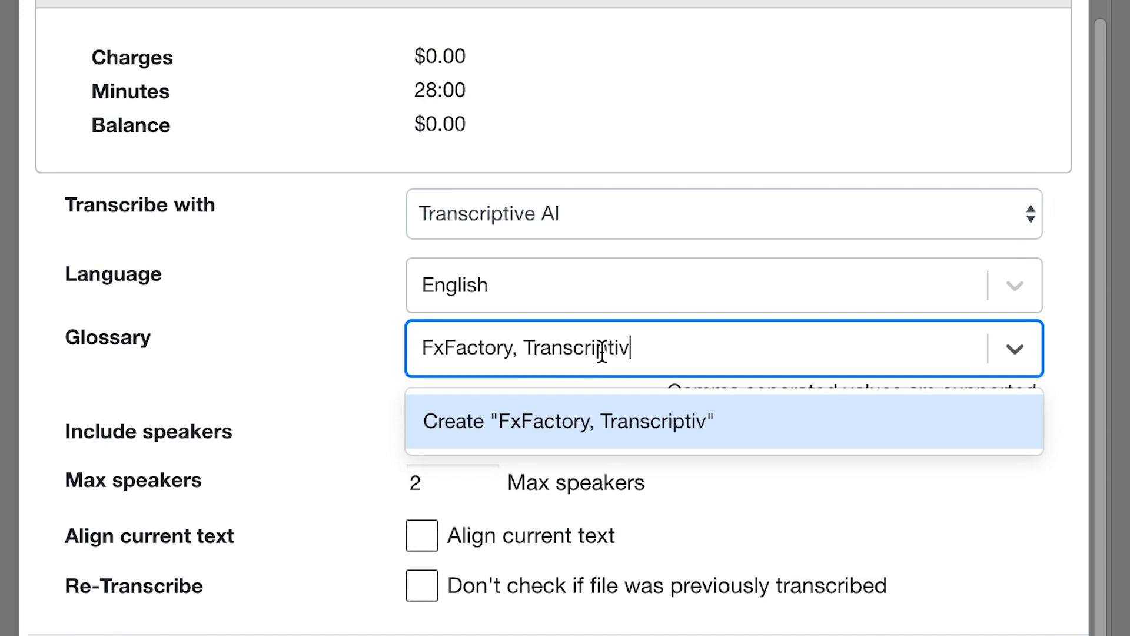
{"action": "type", "text": "e,"}
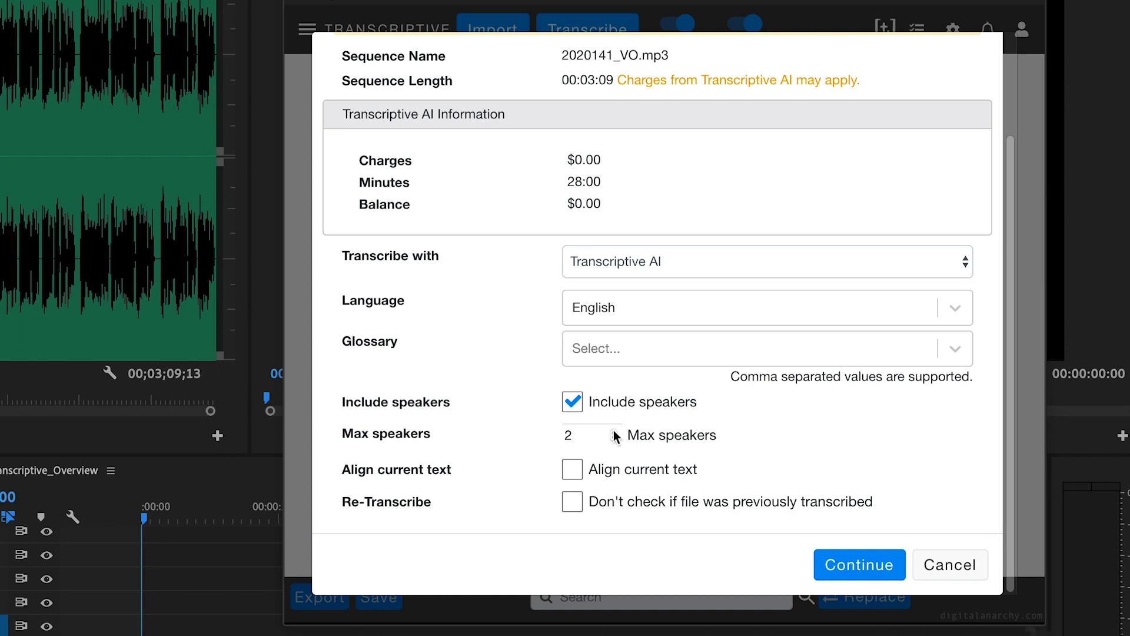
{"action": "type", "text": "6"}
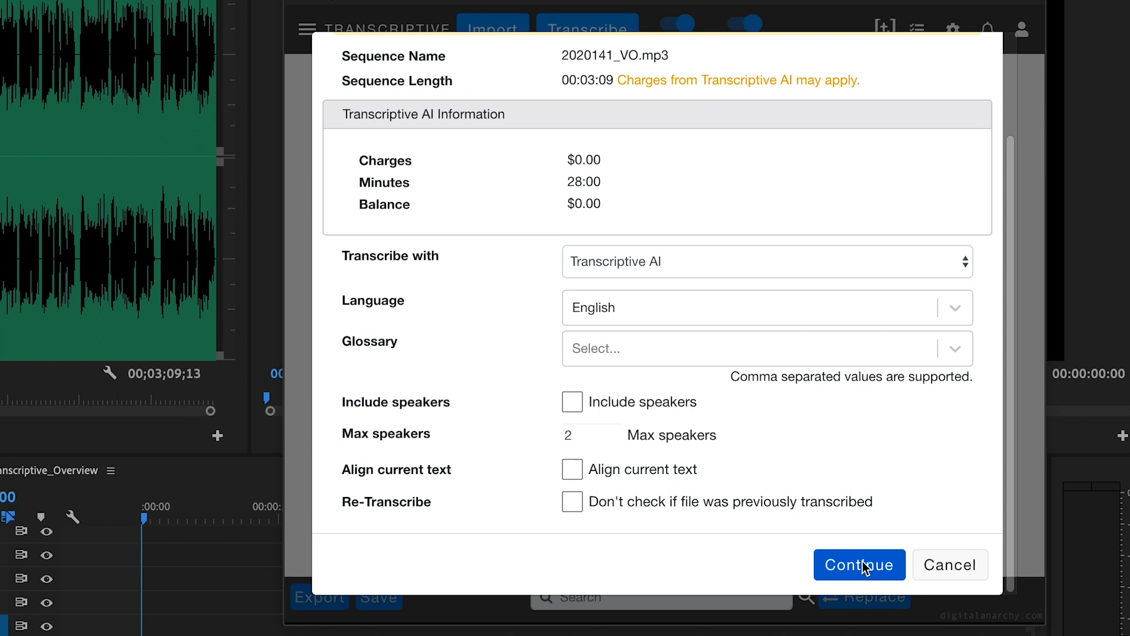
{"action": "left_click", "coordinate": [858, 564]}
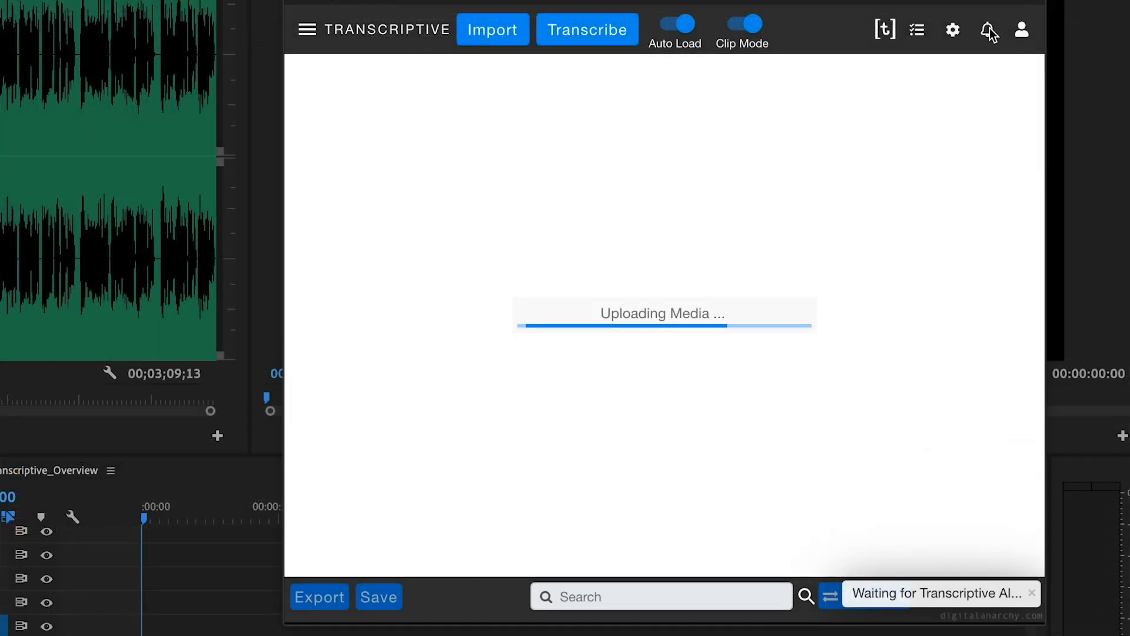
View the bell notifications showing the transcription finished successfully
{"action": "left_click", "coordinate": [988, 29]}
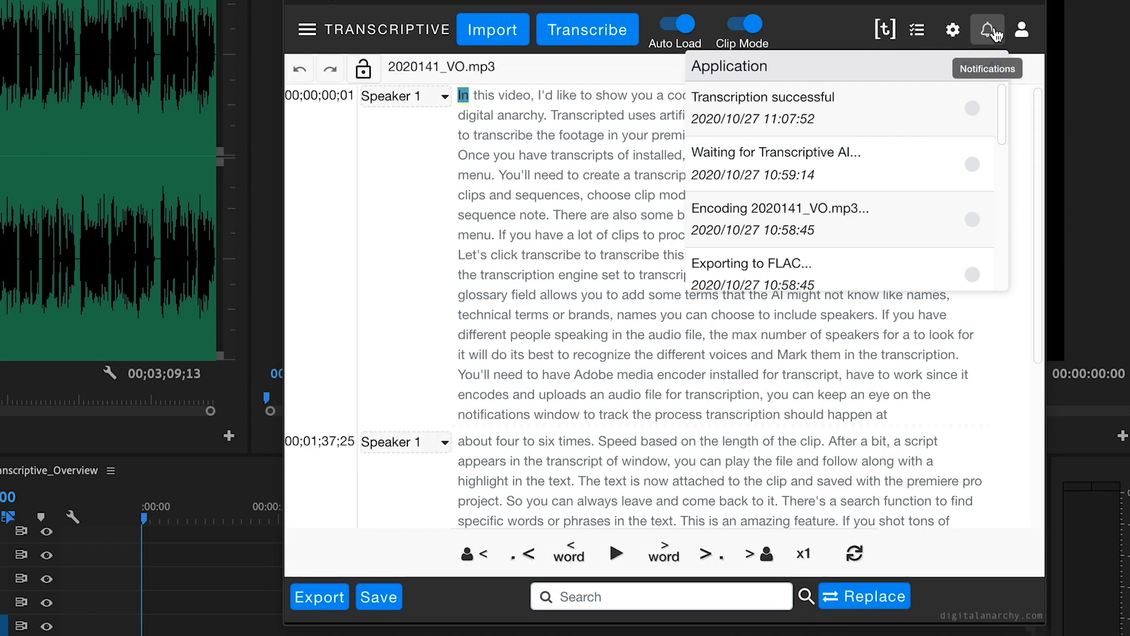
{"action": "mouse_move", "coordinate": [960, 18]}
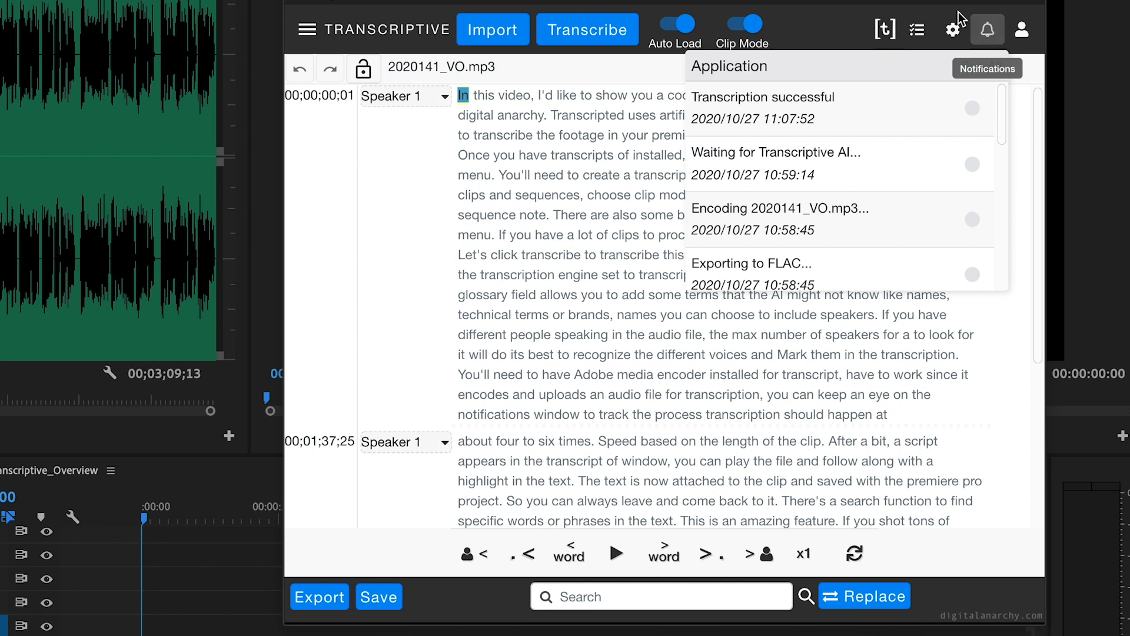
Play the clip with the transcript following along and search for 'int'
{"action": "left_click", "coordinate": [616, 553]}
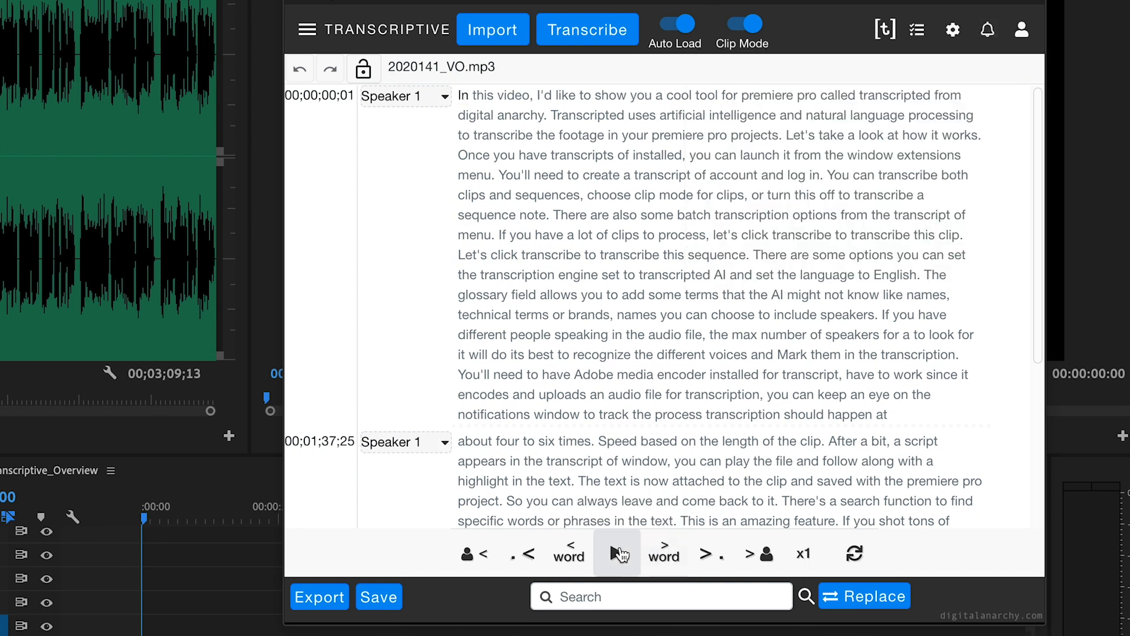
{"action": "left_click", "coordinate": [662, 554]}
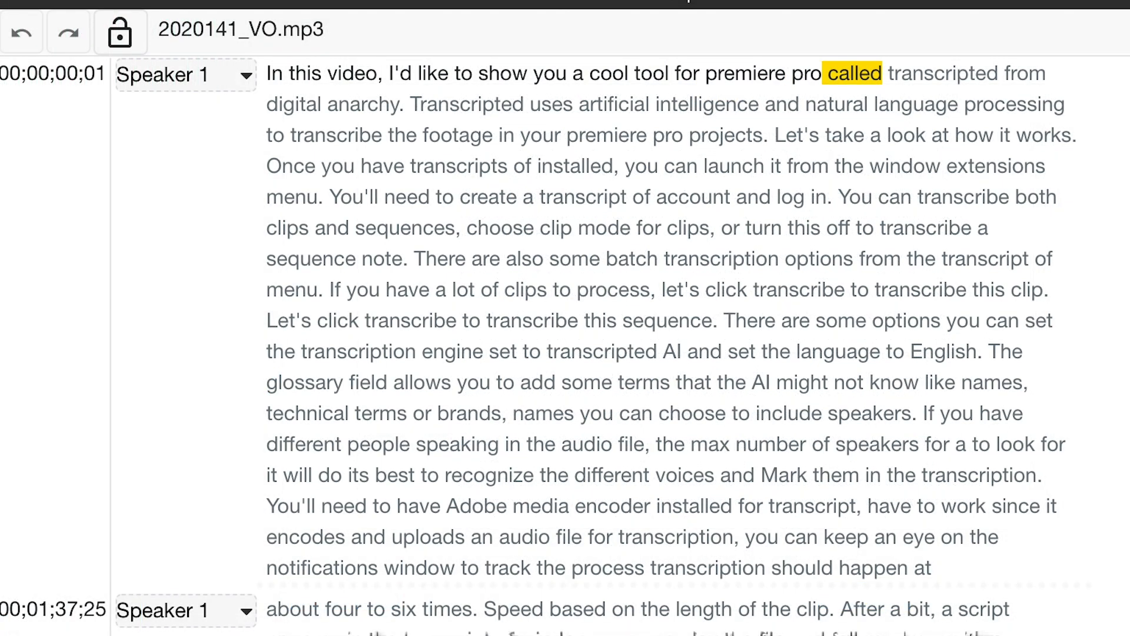
{"action": "left_click", "coordinate": [293, 103]}
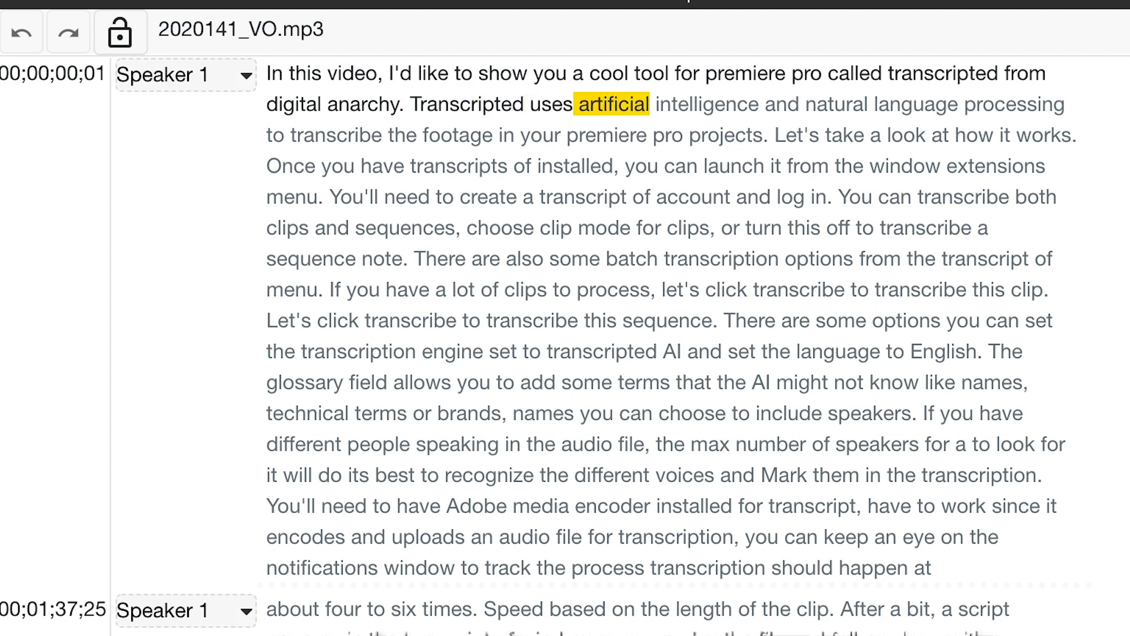
{"action": "type", "text": "intelligence"}
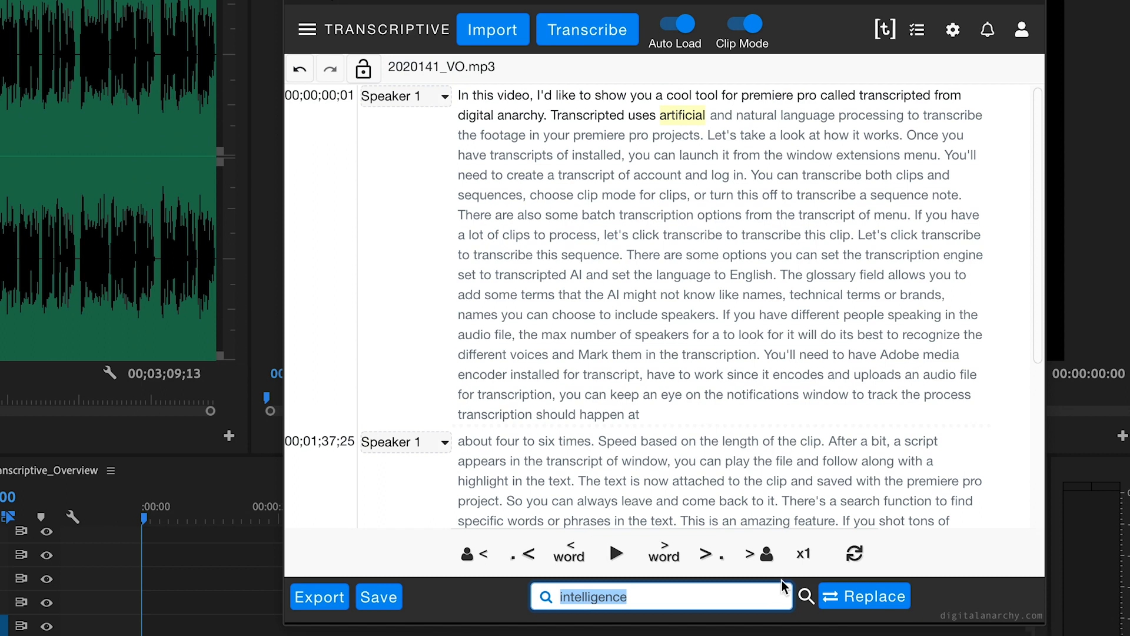
Search 'transcr' to fix the wording, then jump playback to the word Speed in the second paragraph
{"action": "type", "text": "transcripted"}
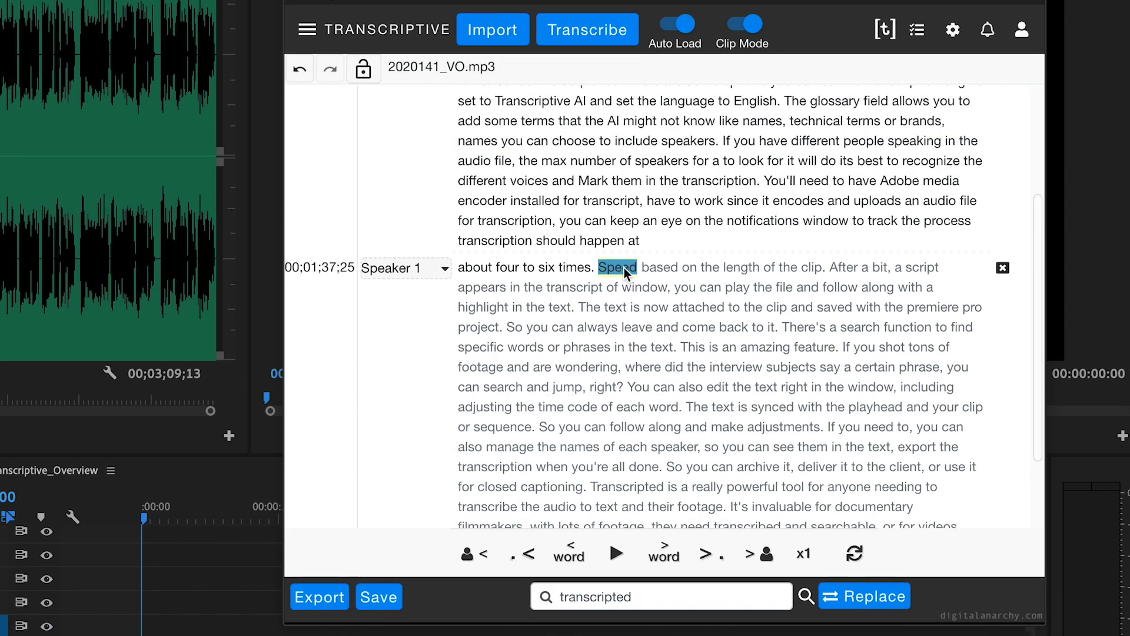
{"action": "double_click", "coordinate": [616, 268]}
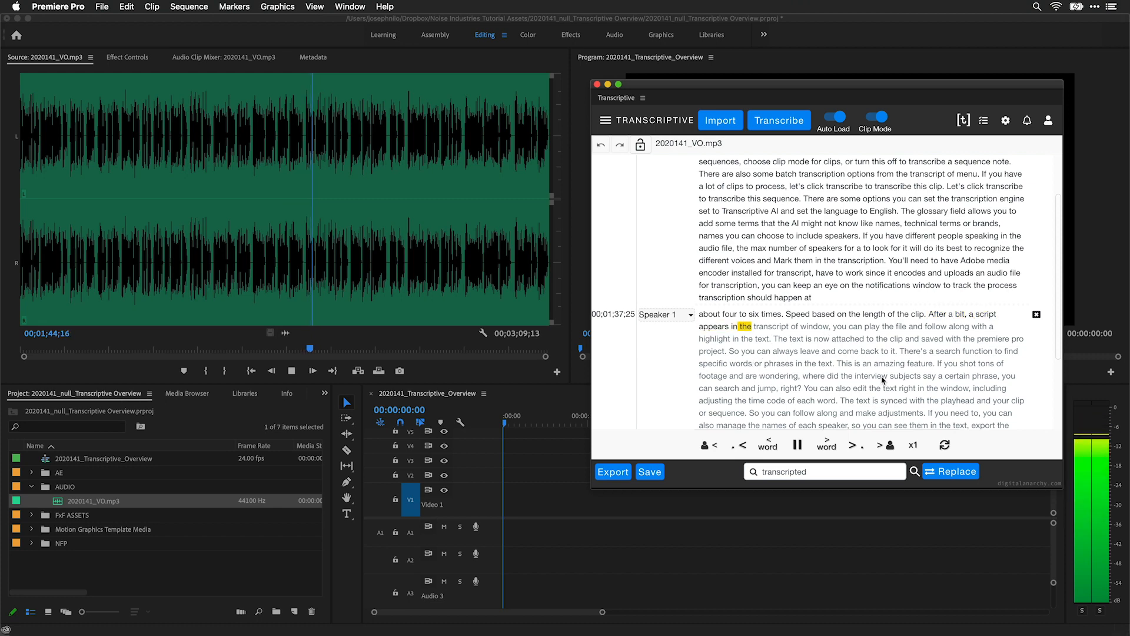
Rename Speaker 1 to Joseph via Speaker Management and save
{"action": "left_click", "coordinate": [605, 120]}
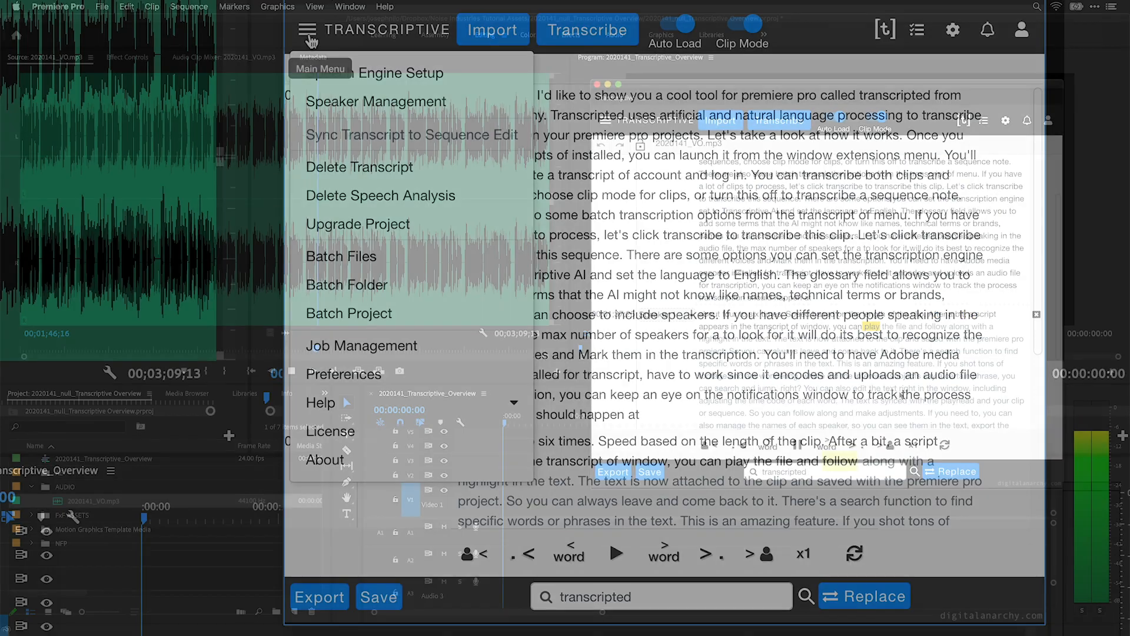
{"action": "left_click", "coordinate": [376, 101]}
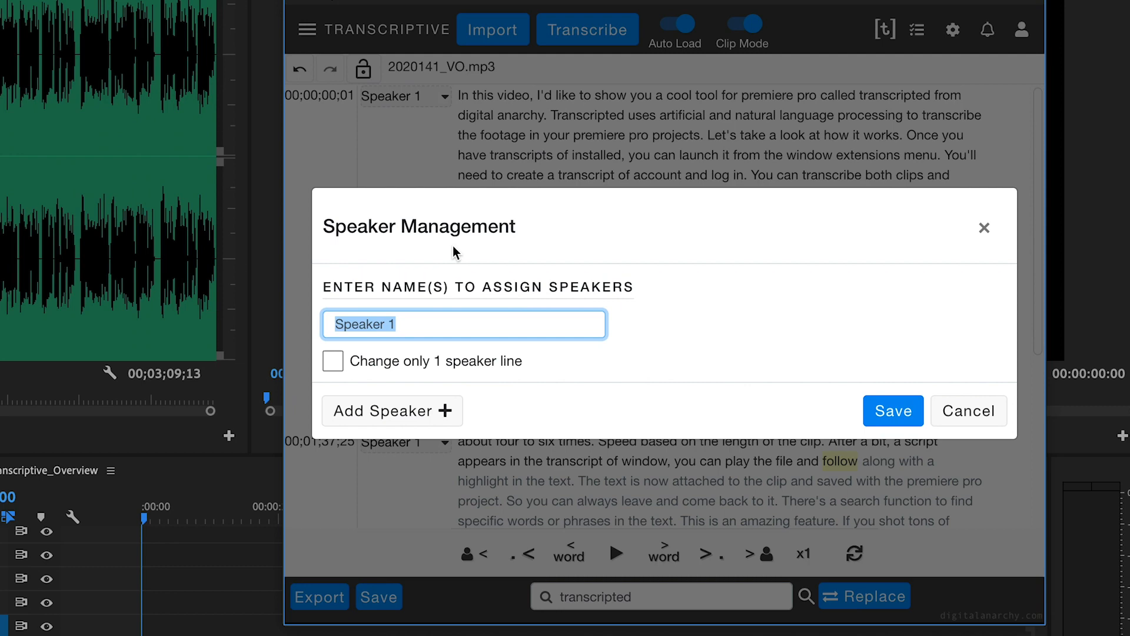
{"action": "left_click", "coordinate": [892, 411]}
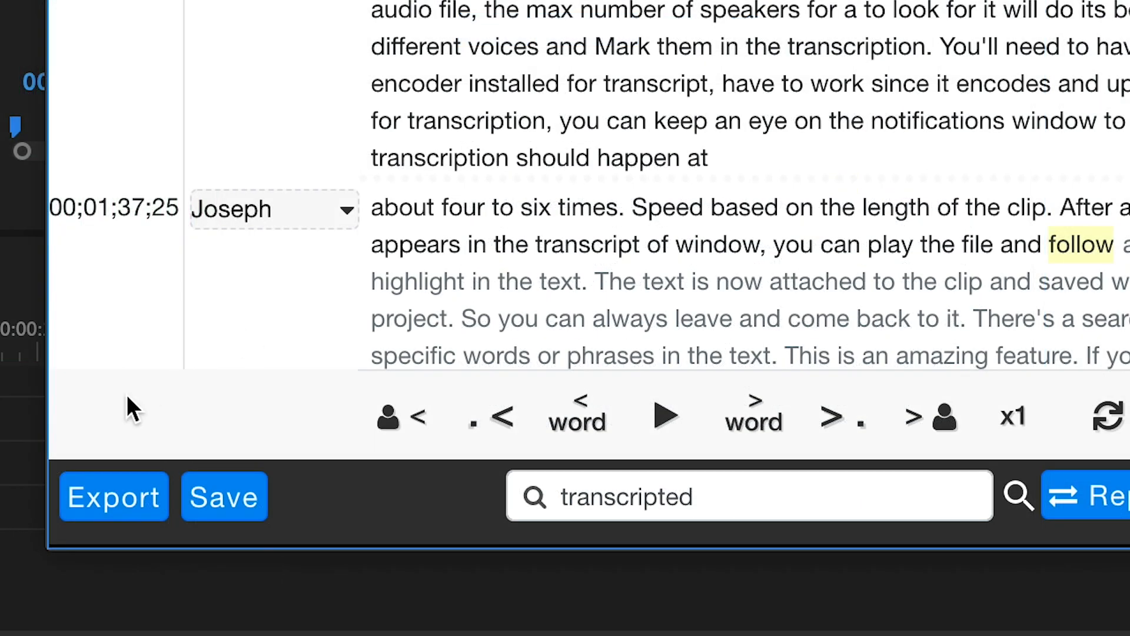
Export the transcript as a Rich Text Format file that opens in TextEdit
{"action": "left_click", "coordinate": [113, 496]}
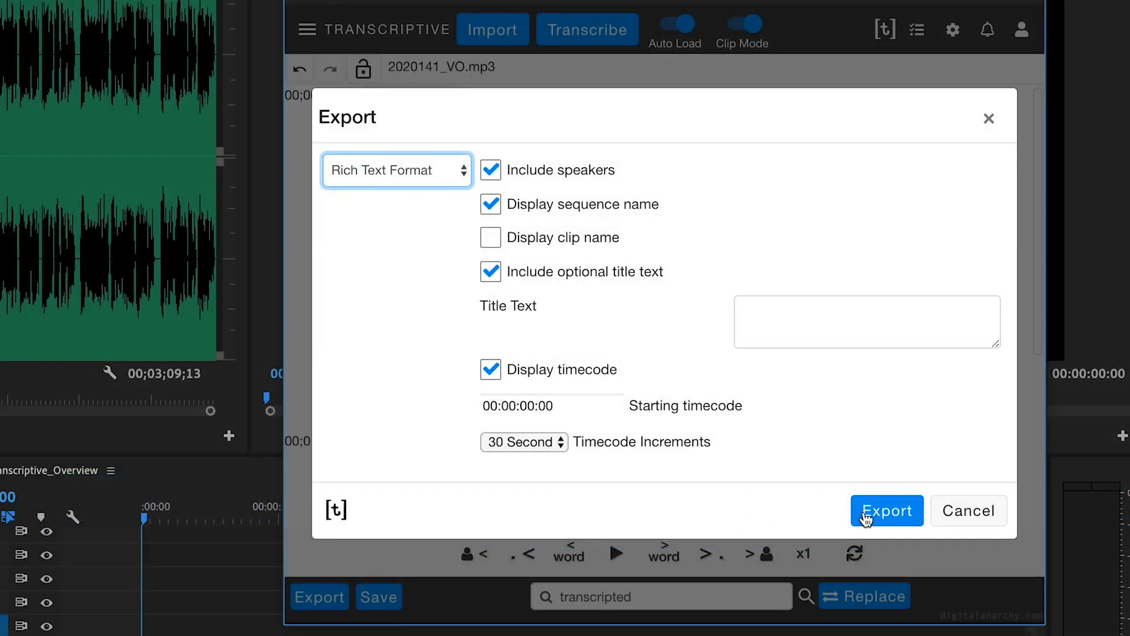
{"action": "left_click", "coordinate": [887, 510]}
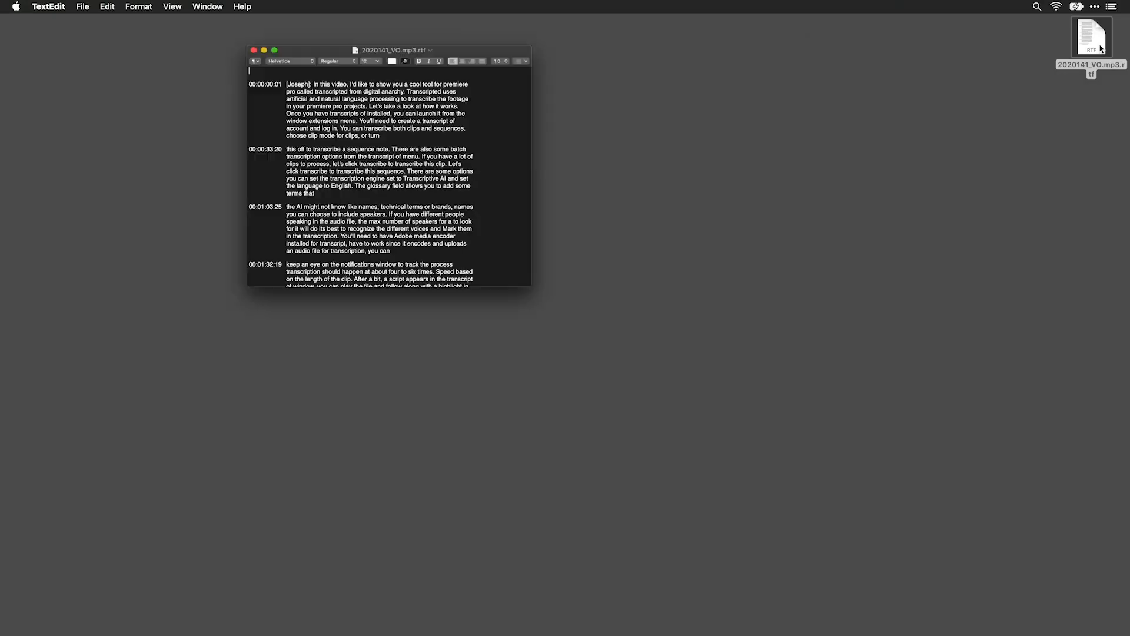